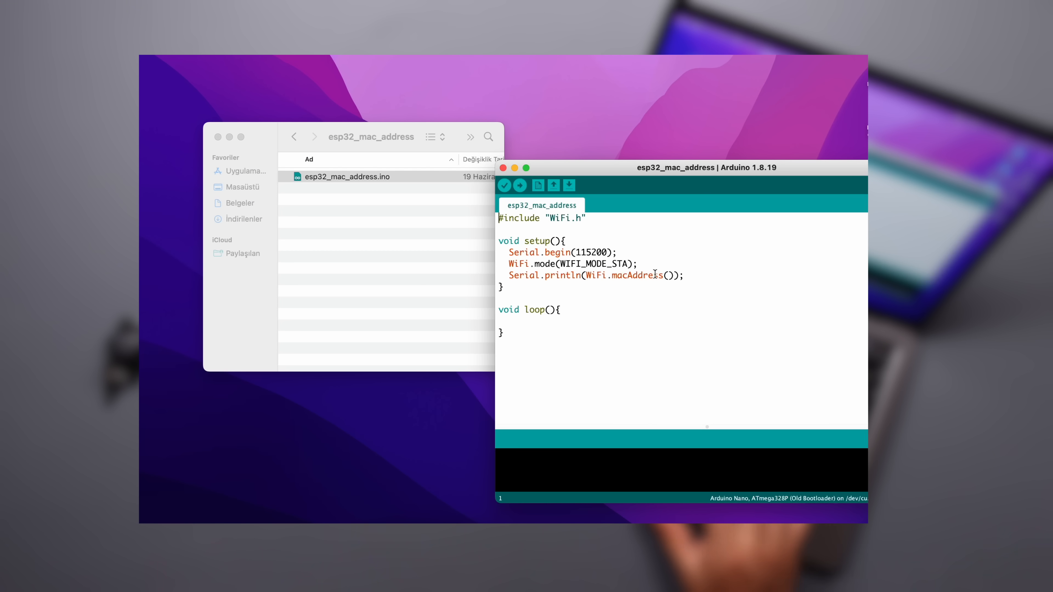
{"action": "mouse_move", "coordinate": [748, 230]}
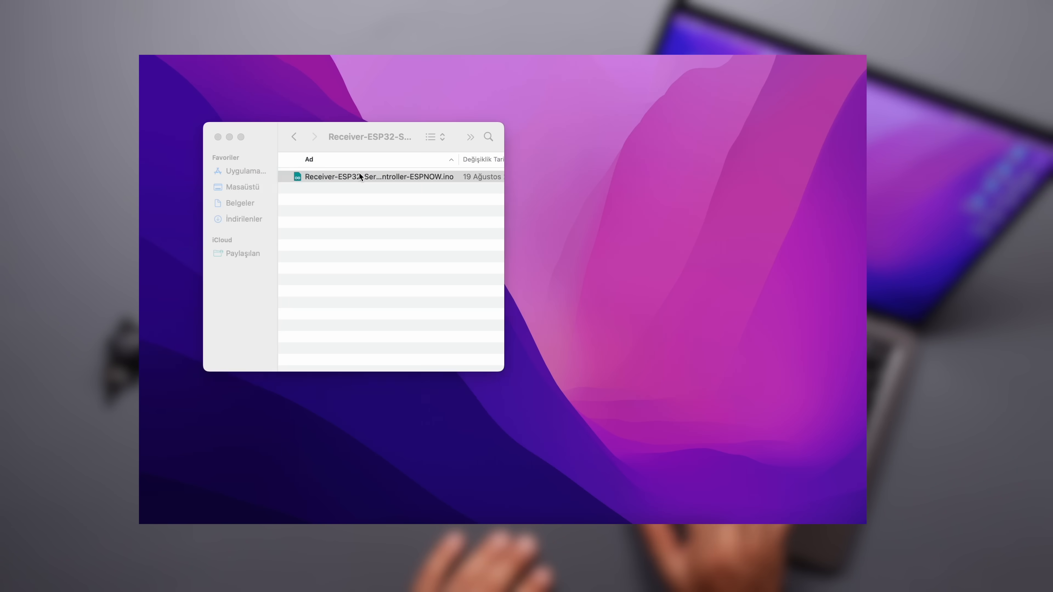
Step: Load Receiver-ESP32-Servo-Controller-ESPNOW.ino from Finder and highlight its esp_now.h include line
{"action": "double_click", "coordinate": [378, 176]}
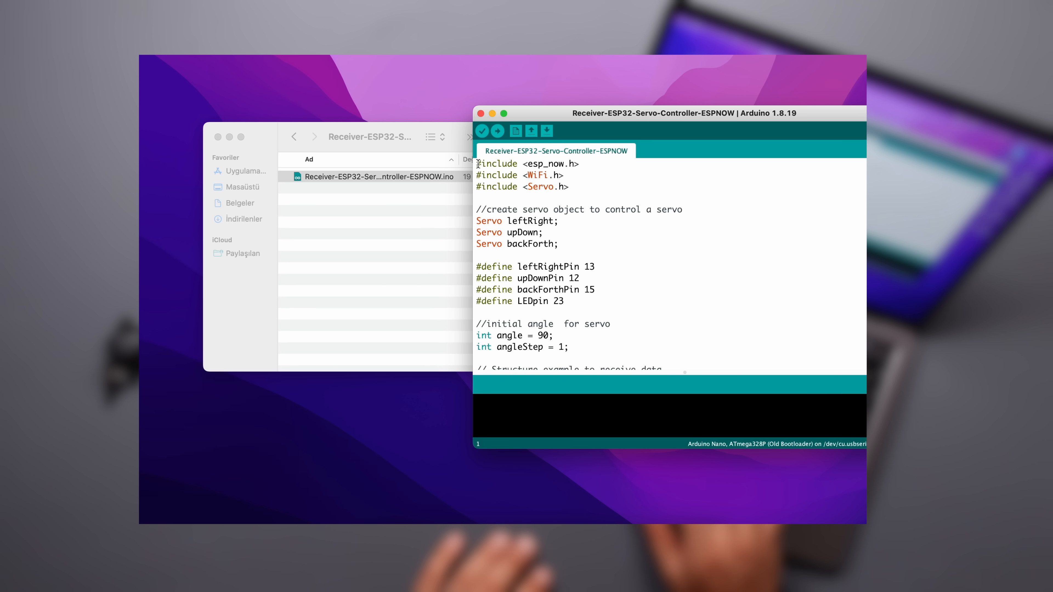
{"action": "triple_click", "coordinate": [527, 163]}
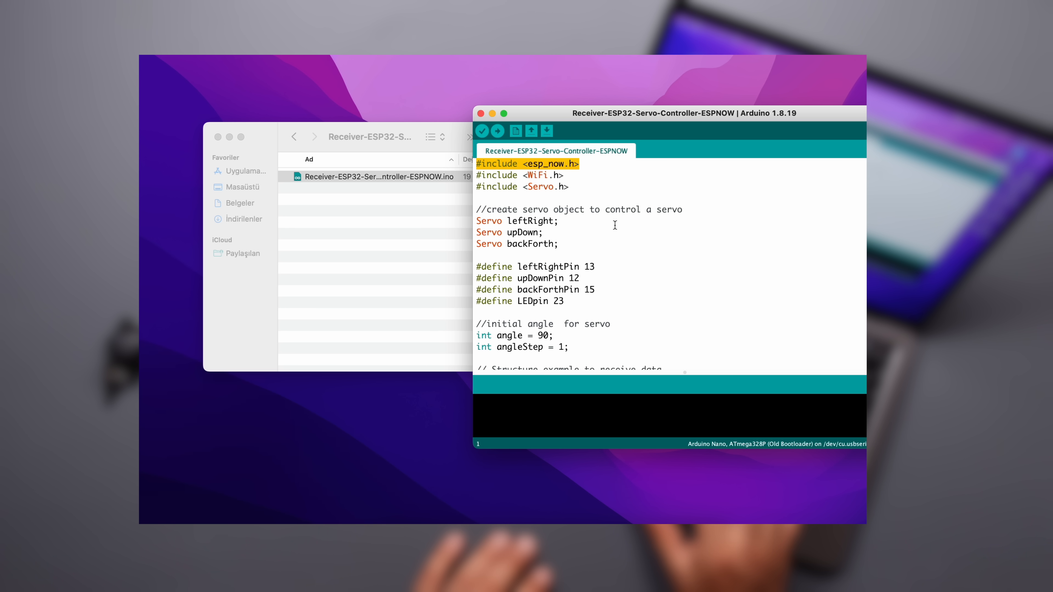